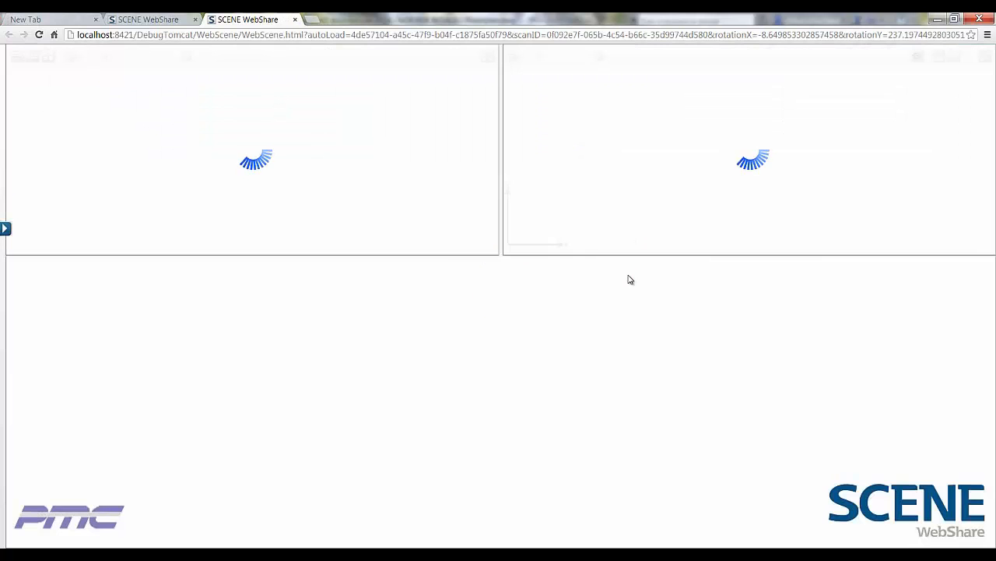
mouse_move(621, 274)
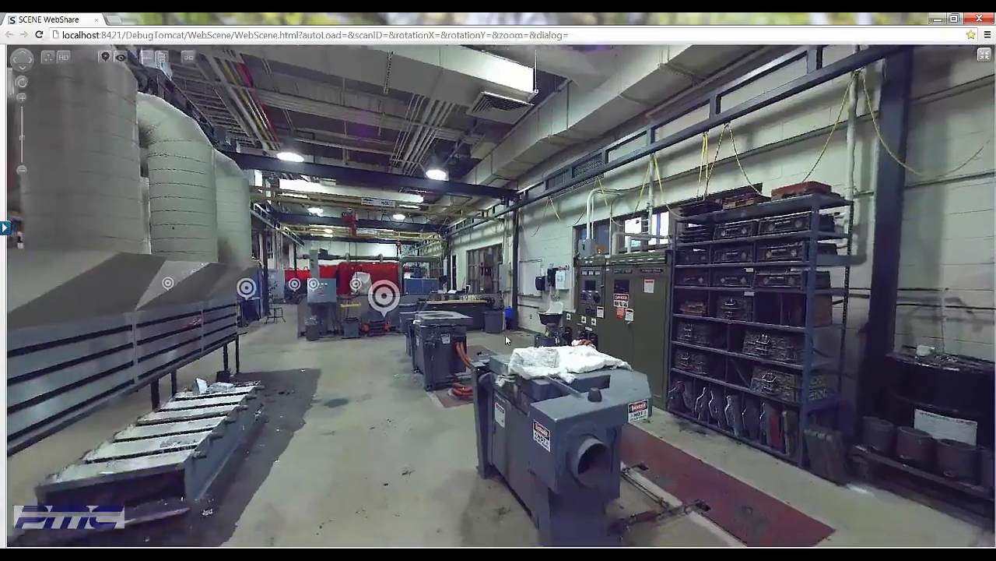
Rotate the panorama toward the low workbench to measure the 68.00 in floor distance.
left_click_drag(506, 339, 545, 499)
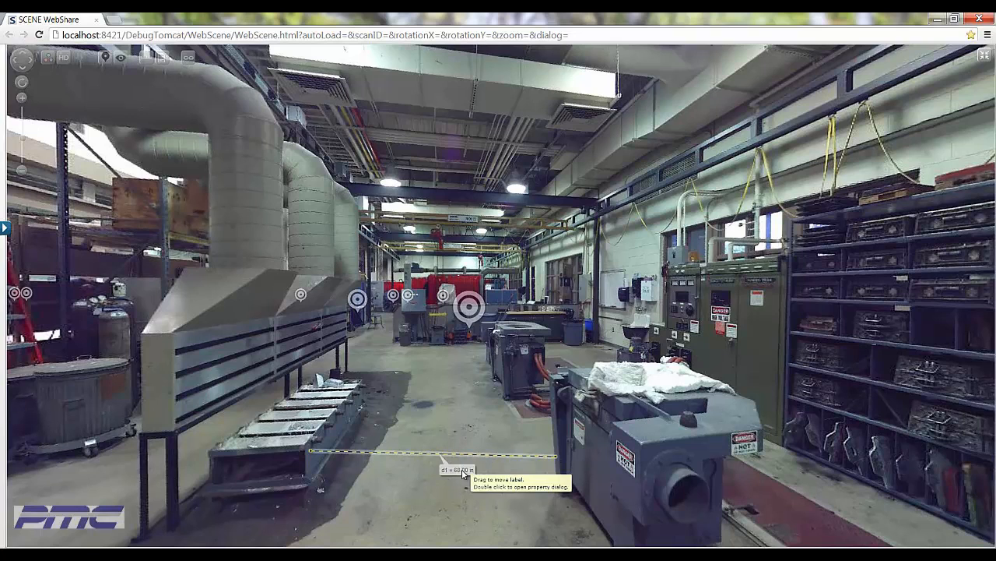
double_click(446, 471)
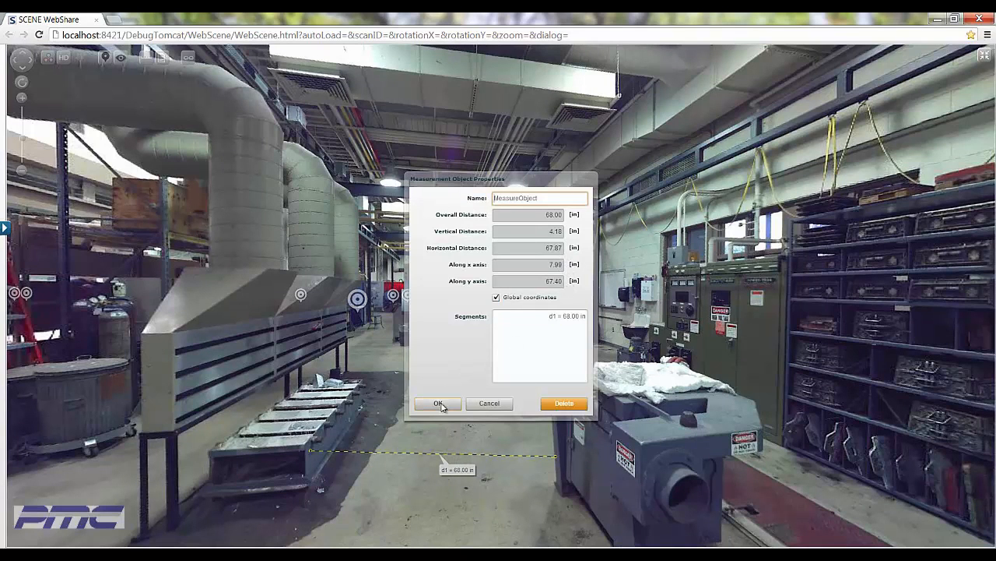
left_click(439, 403)
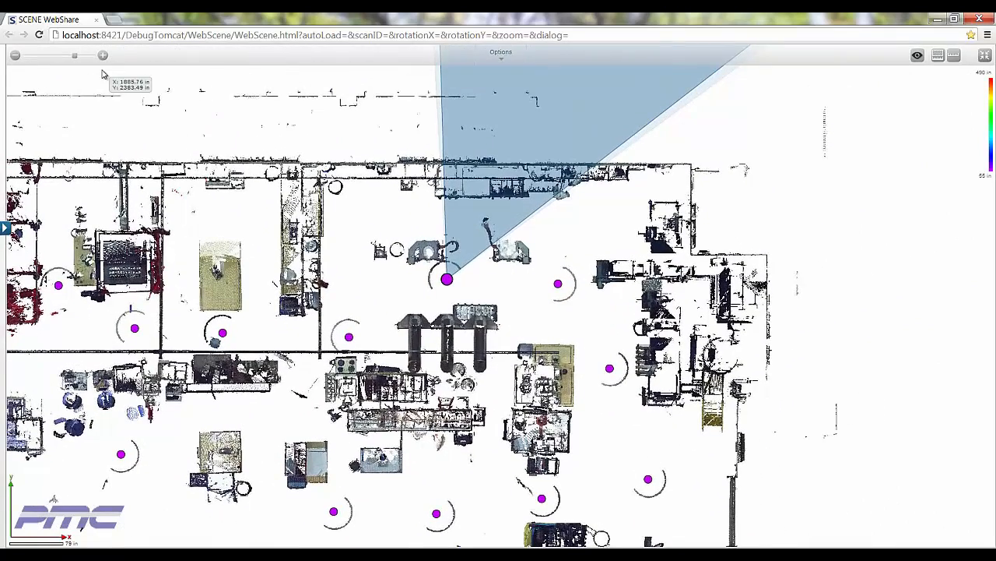
mouse_move(316, 199)
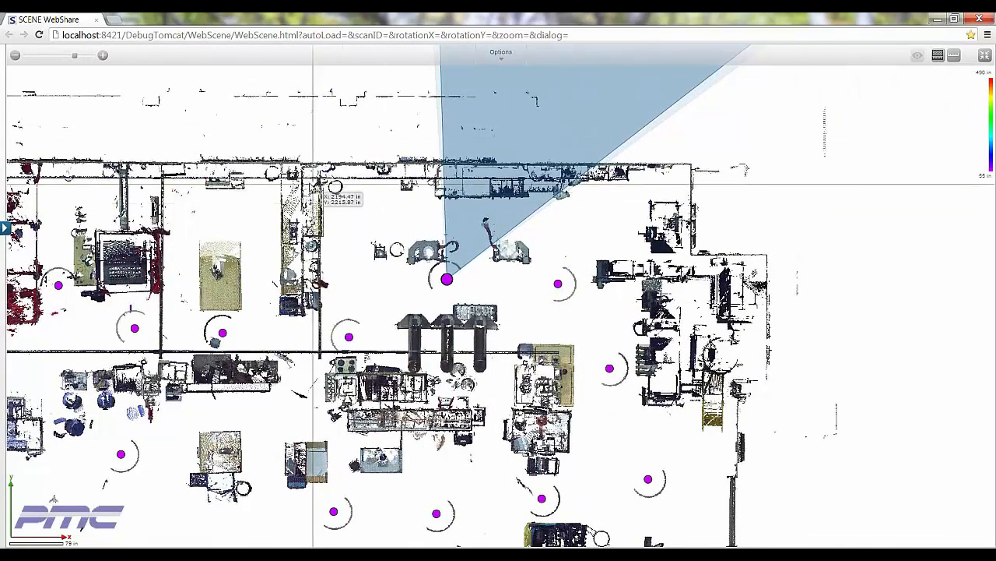